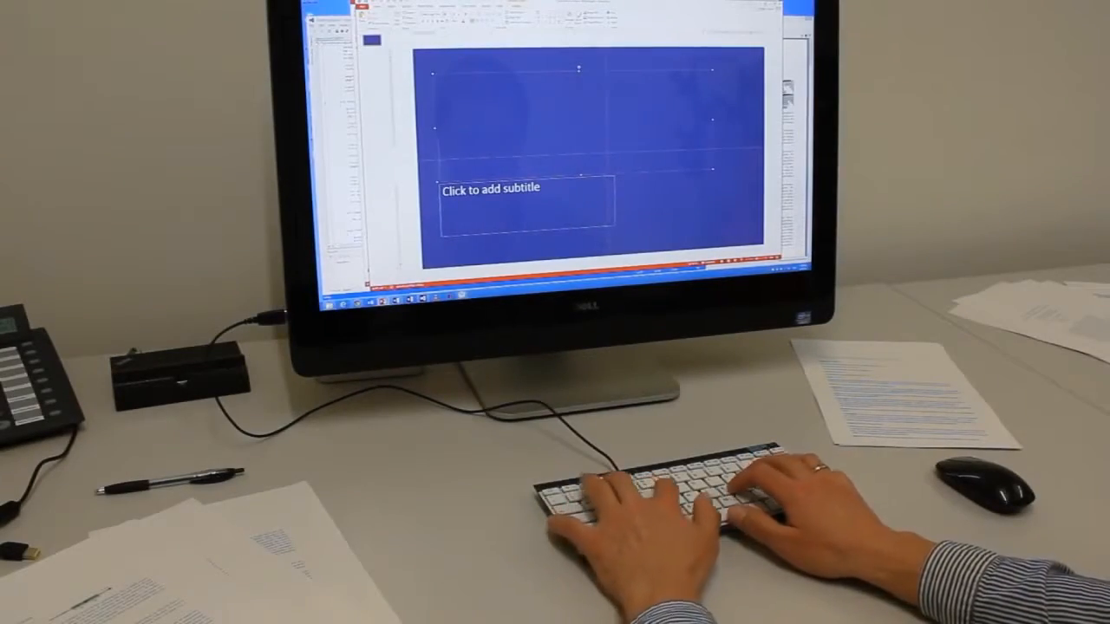
text(Type-Ho)
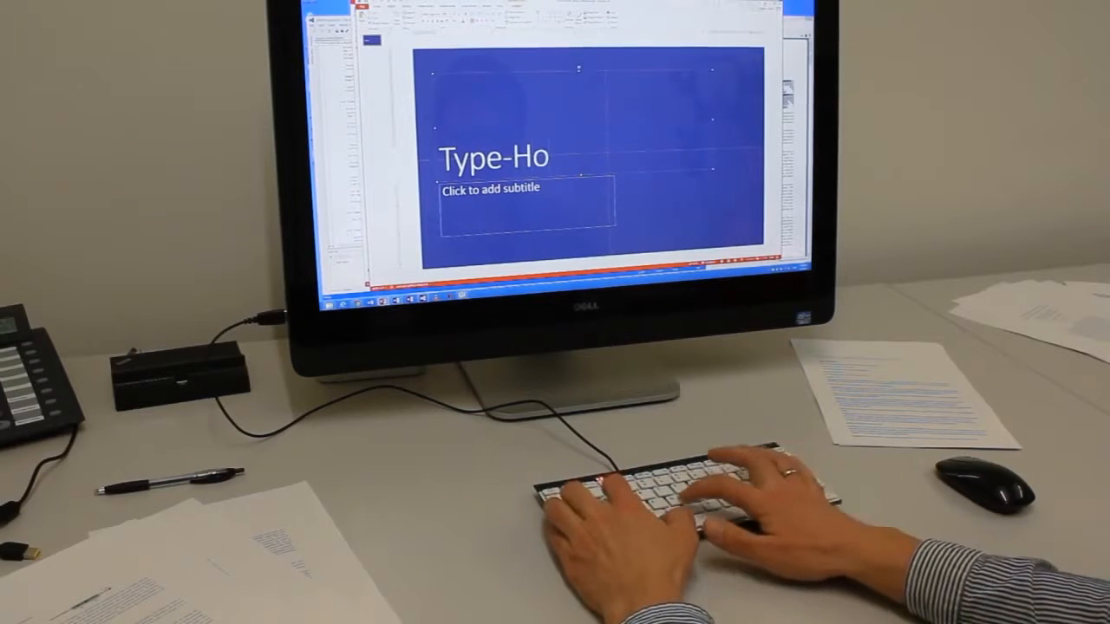
text(ver-Swipe in)
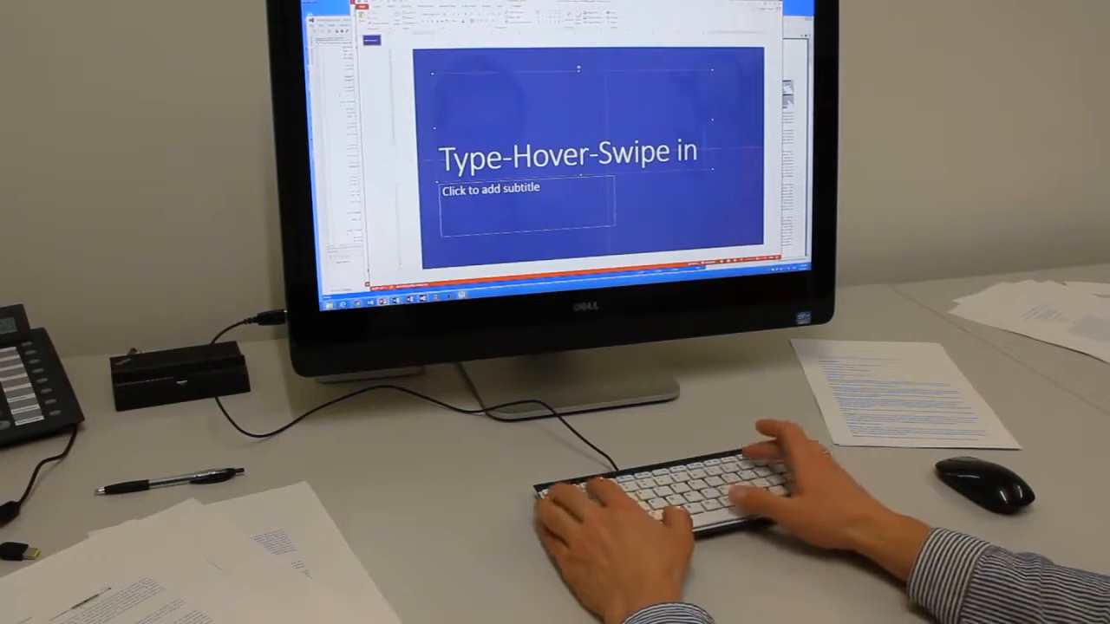
text(96 B)
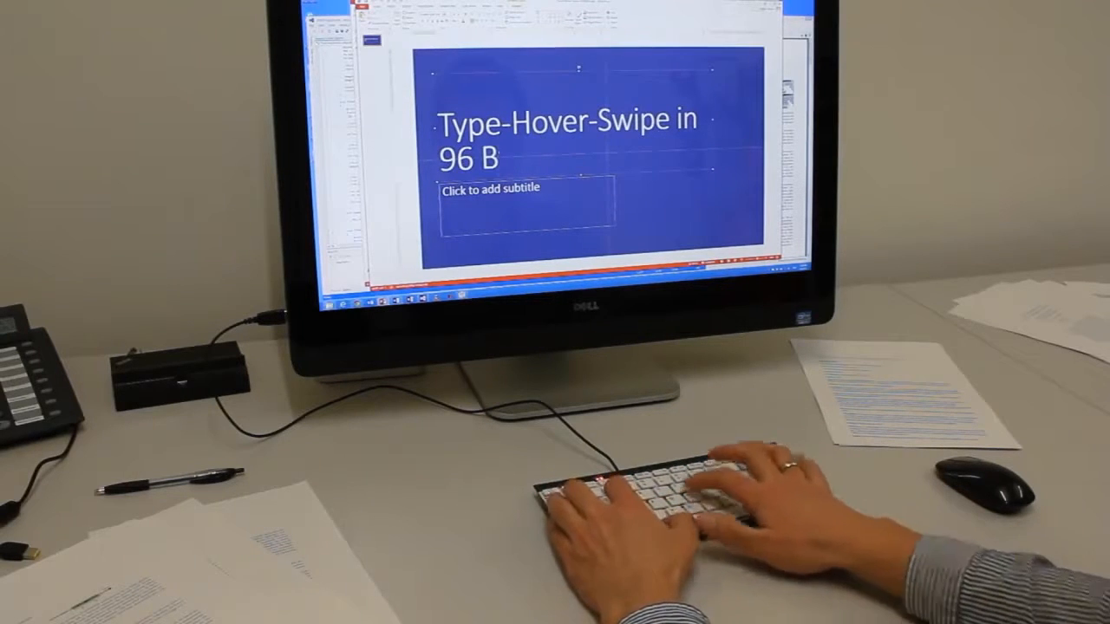
text(ytes)
click(527, 206)
text(Am)
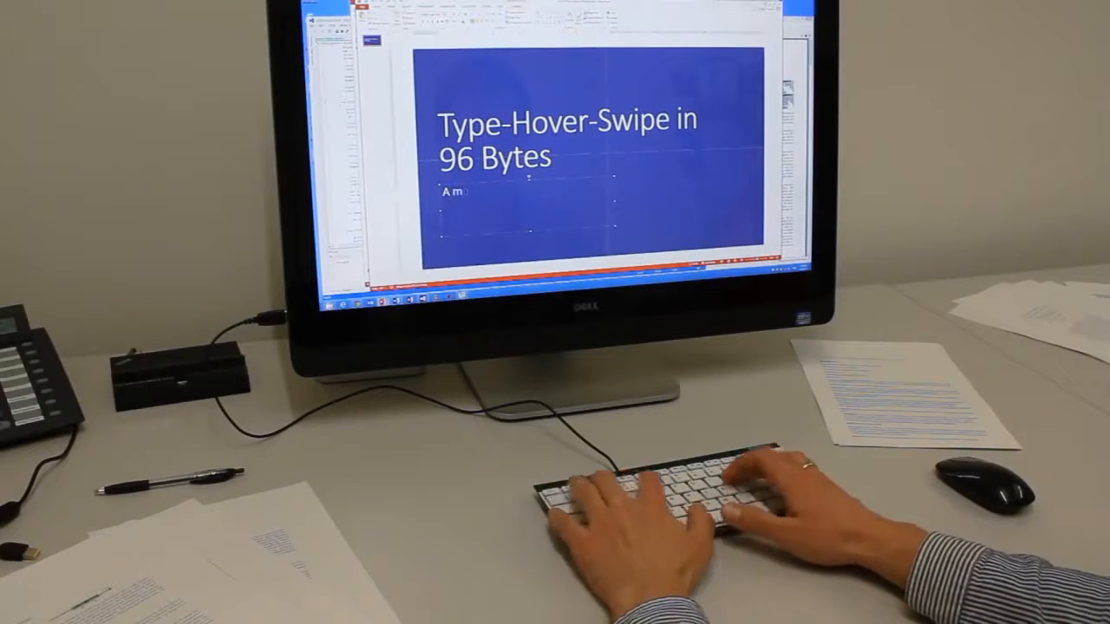
text(otion sensing ke)
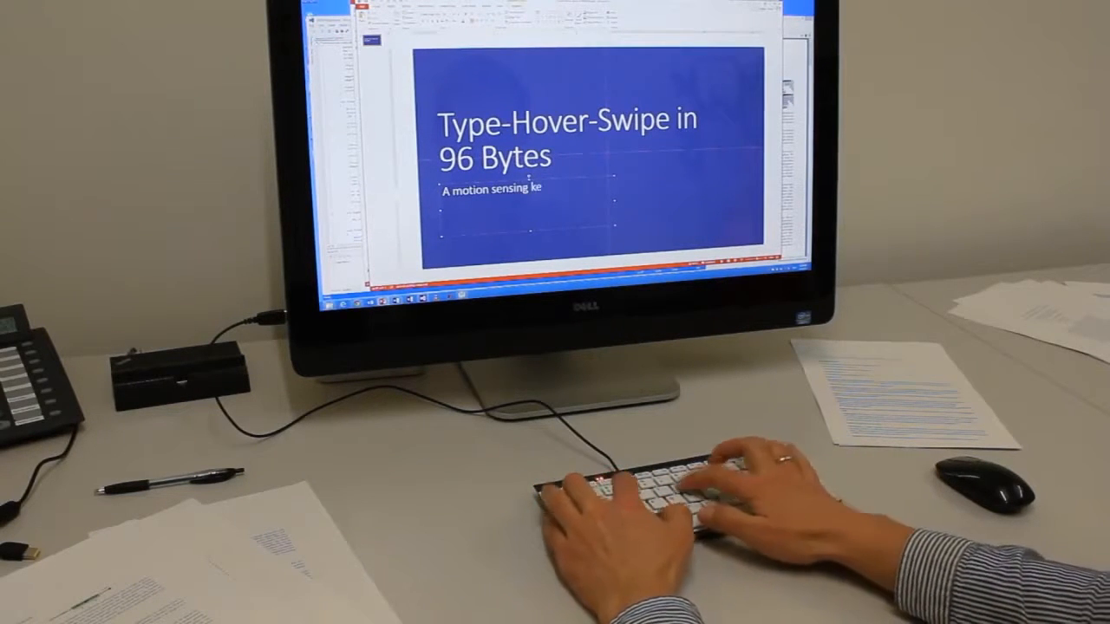
text(yboard)
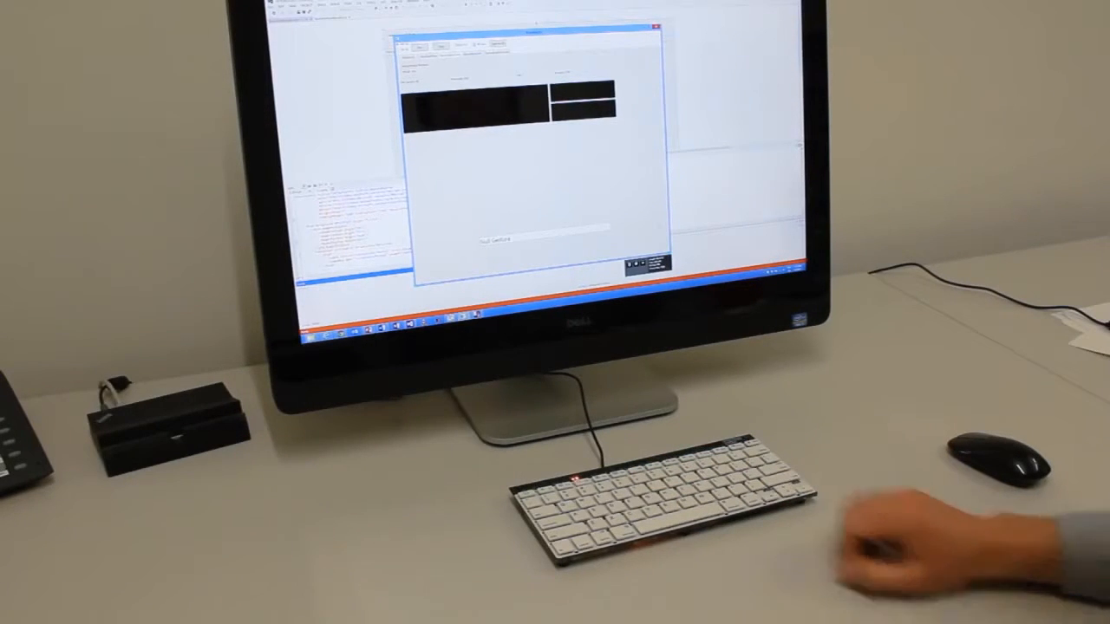
text(text)
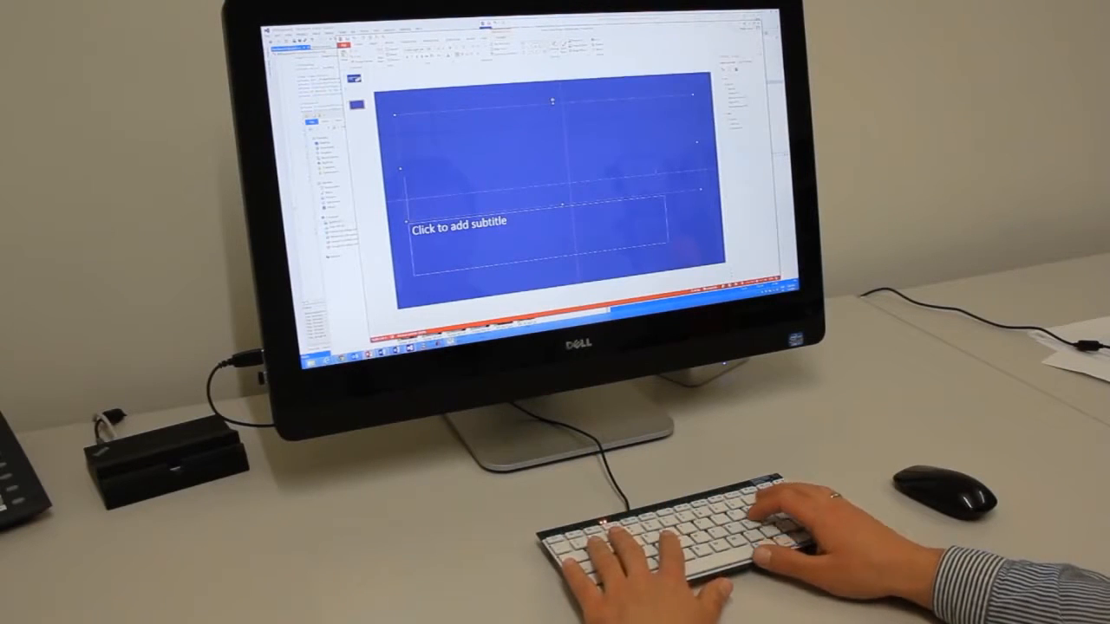
text(thanks for w)
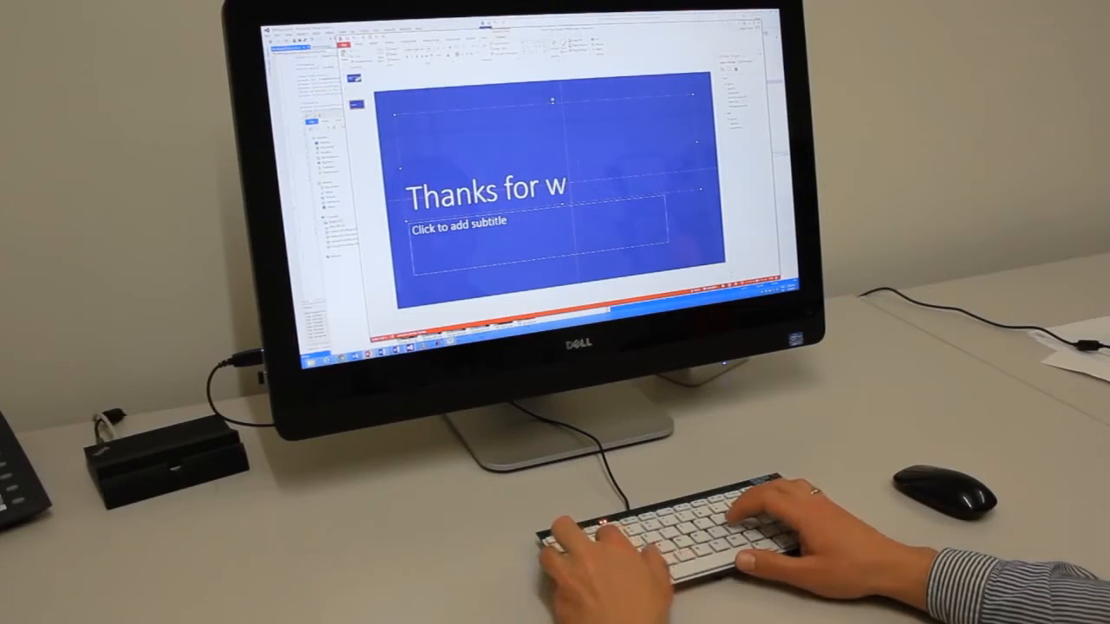
text(atching)
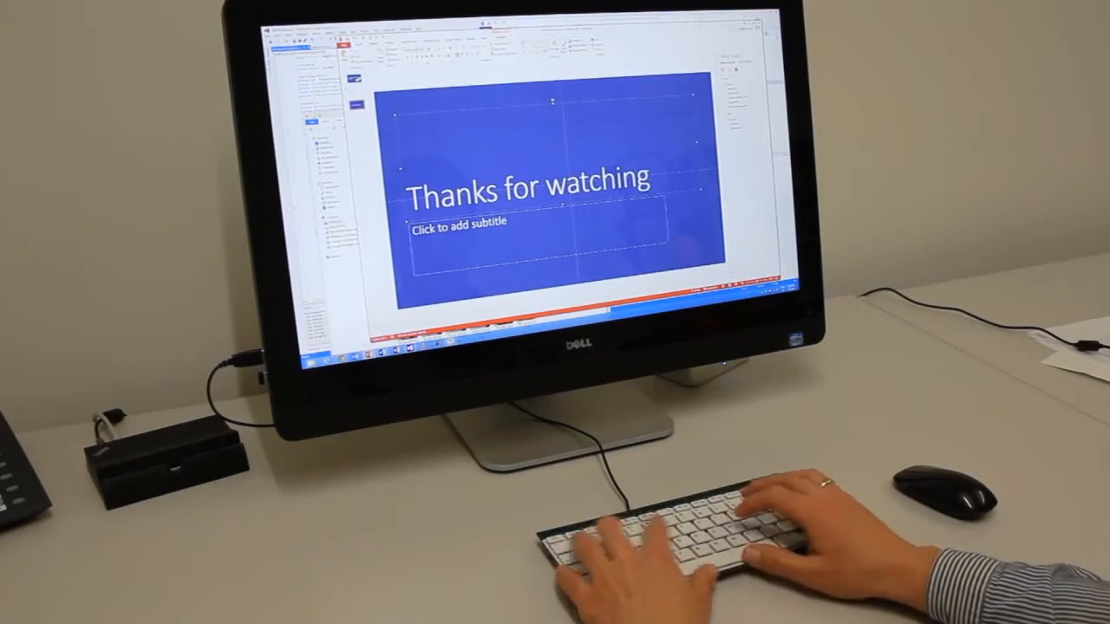